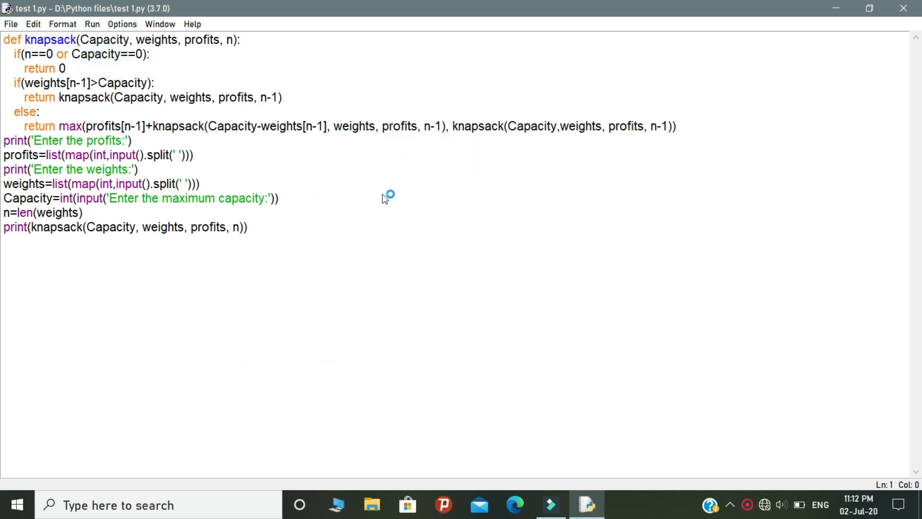
Step: Run test 1.py with F5 so the shell prompts for profits
key("F5")
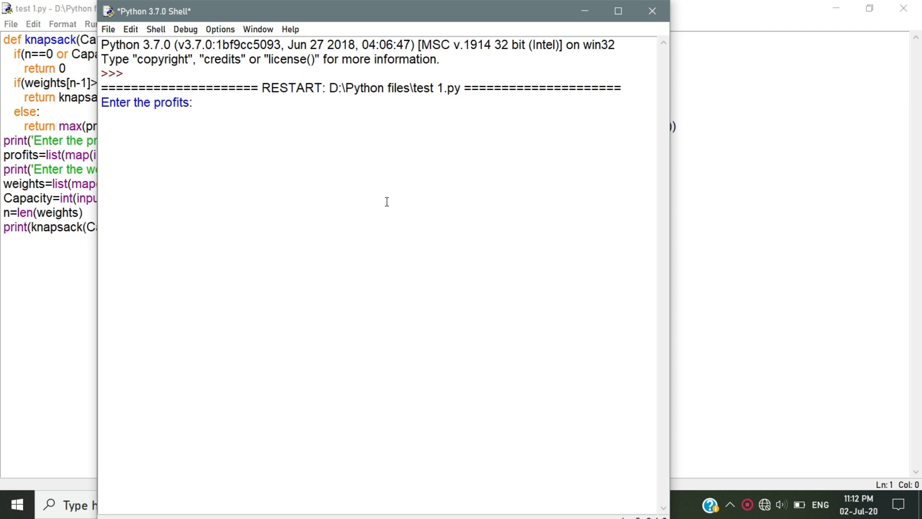
Step: Enter profits 24 18 18 10, weights 24 10 10 7 and capacity 25
type("24 18 18 10")
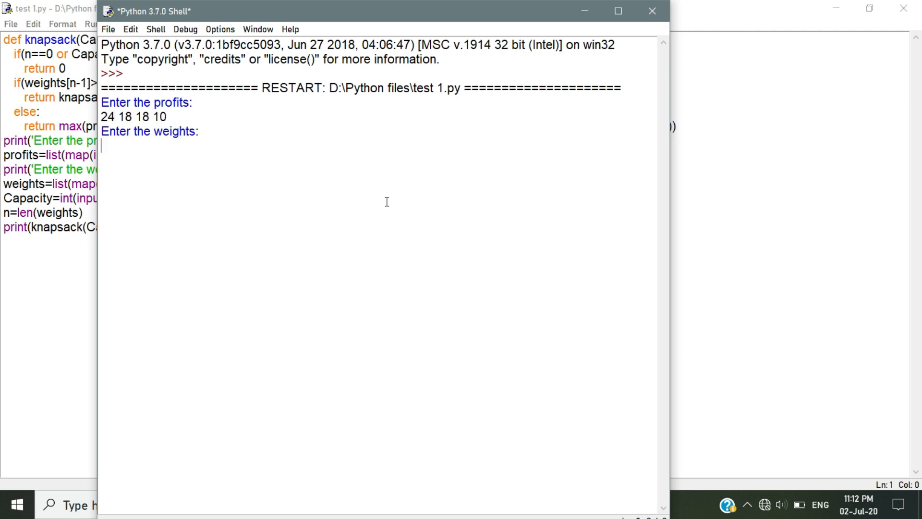
mouse_move(235, 172)
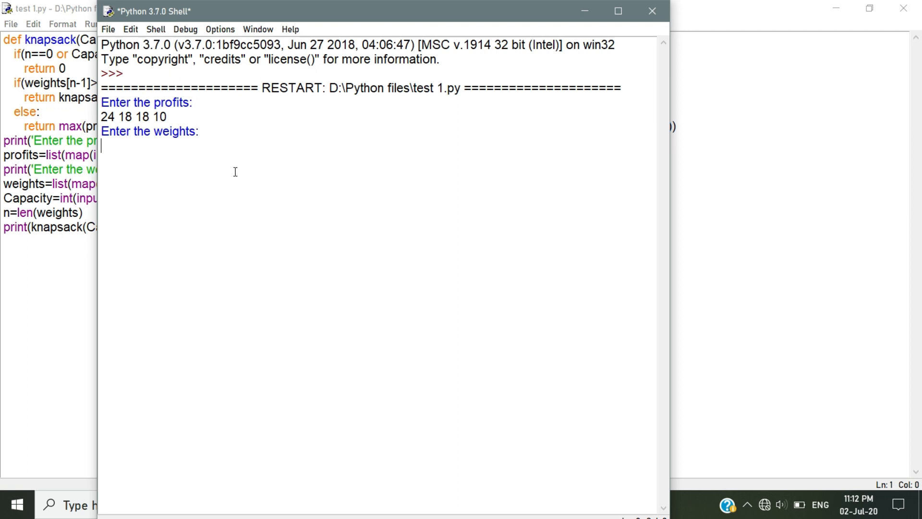
type("24 10 10 7")
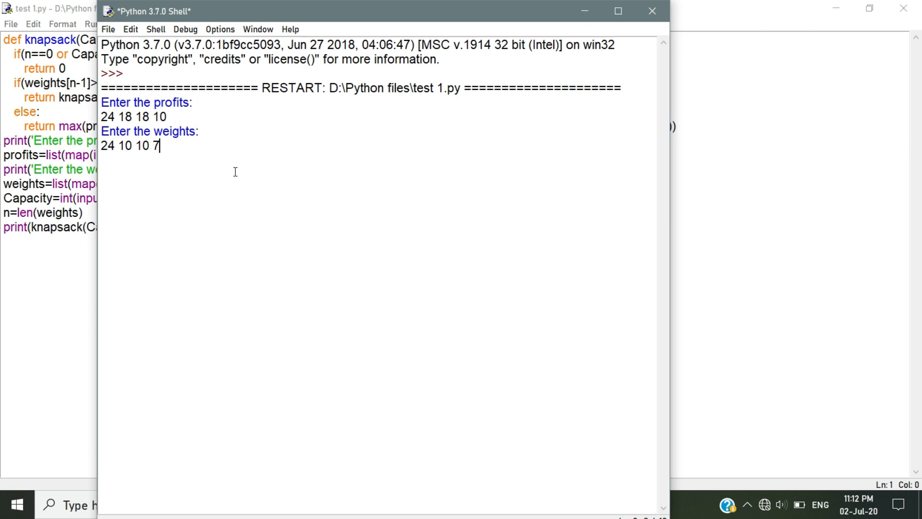
mouse_move(187, 171)
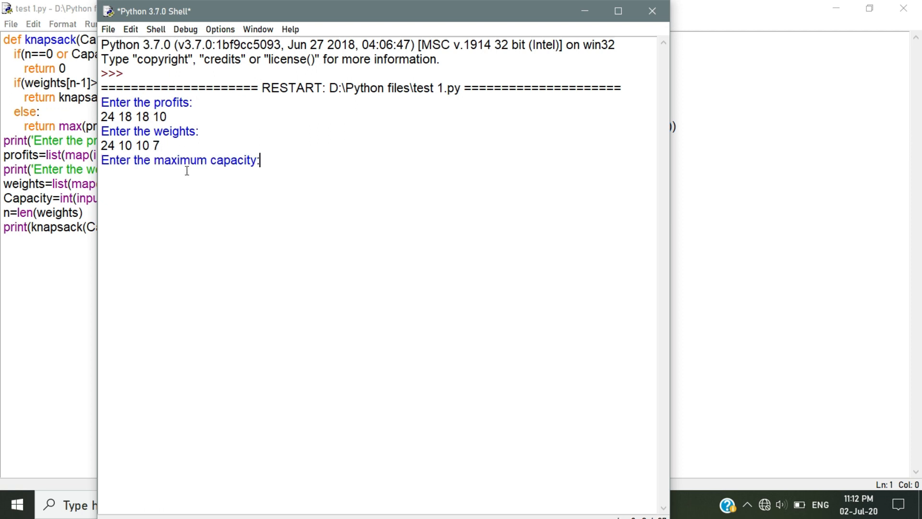
type("25")
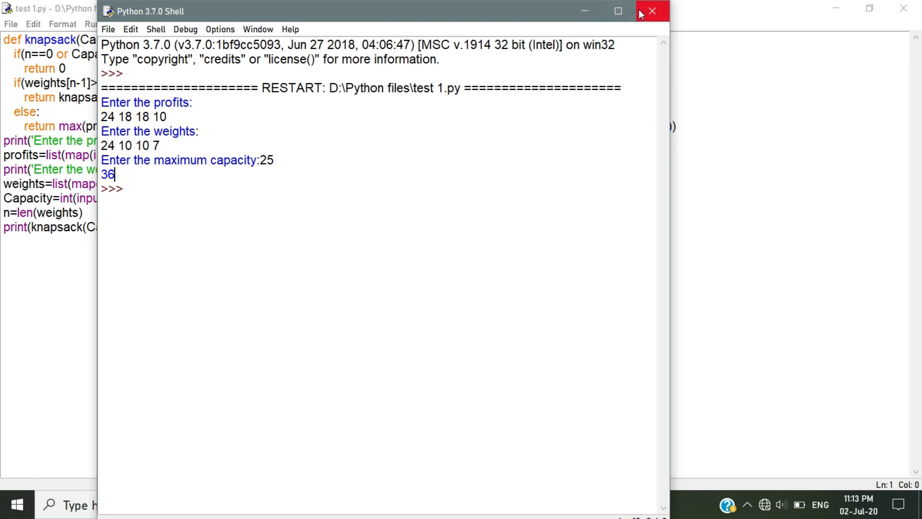
mouse_move(650, 12)
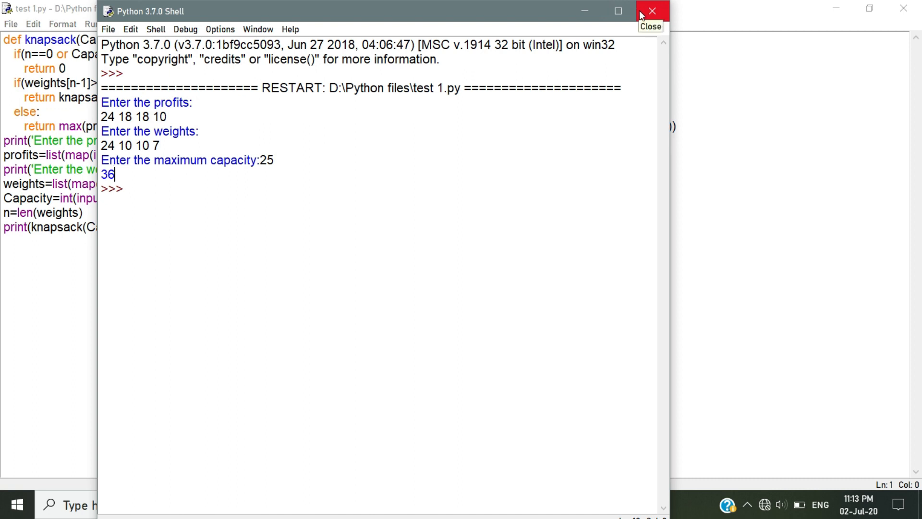